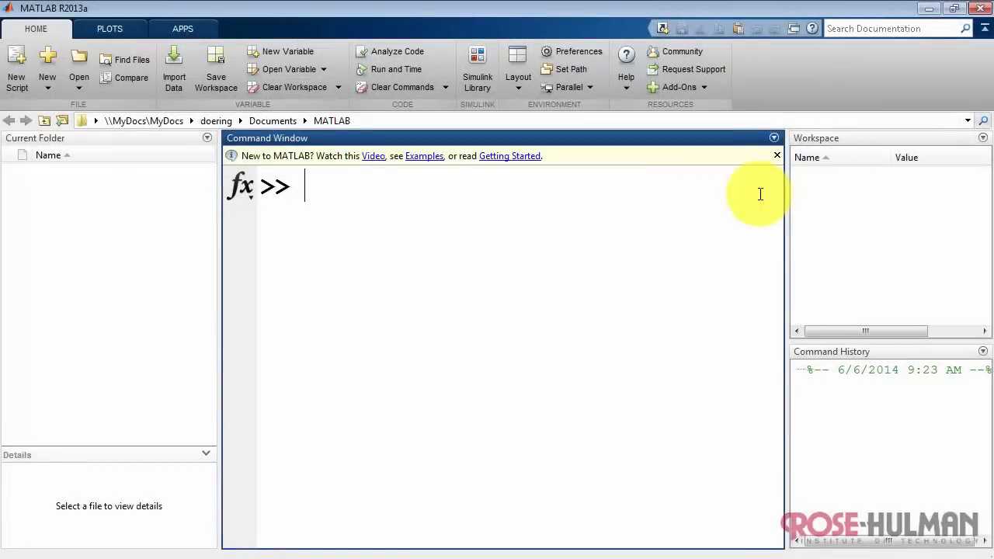
Step: Load the gong clip into y and Fs and play it with sound(y,Fs)
{"action": "type", "text": "load gong"}
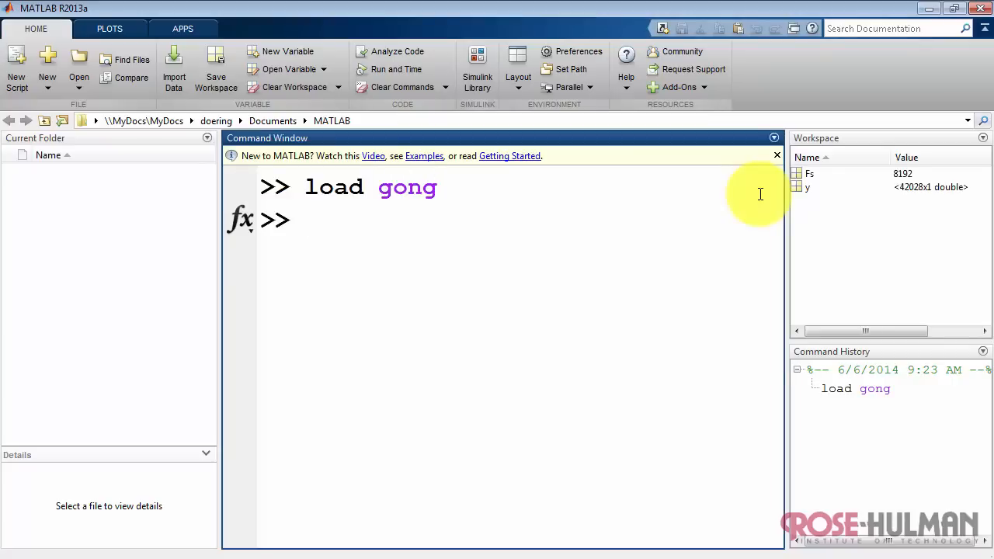
{"action": "mouse_move", "coordinate": [882, 200]}
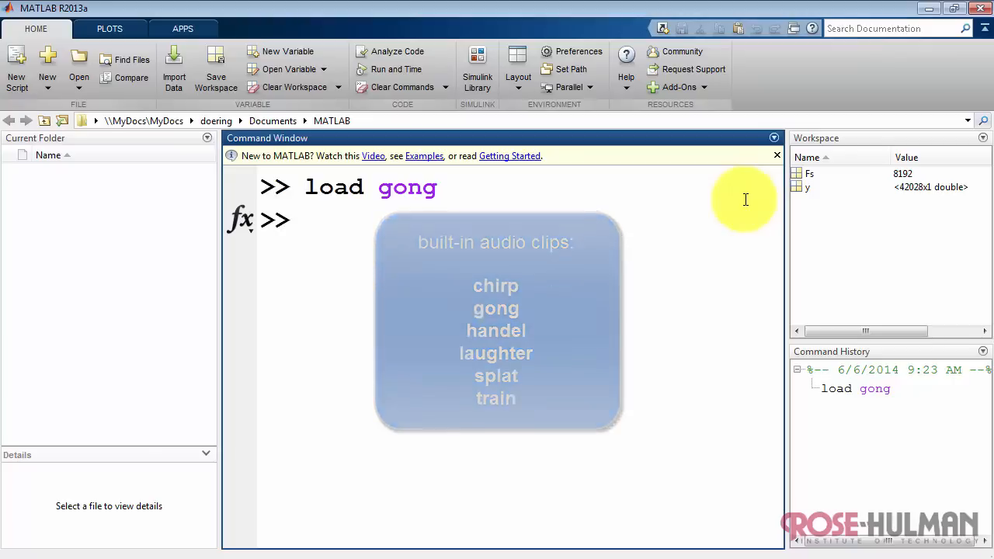
{"action": "type", "text": "sound("}
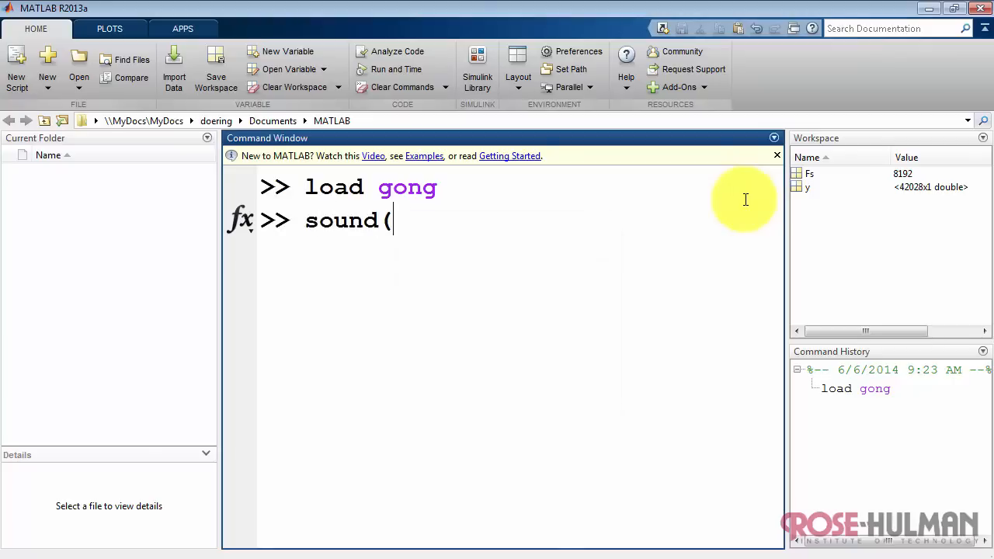
{"action": "type", "text": "y,Fs"}
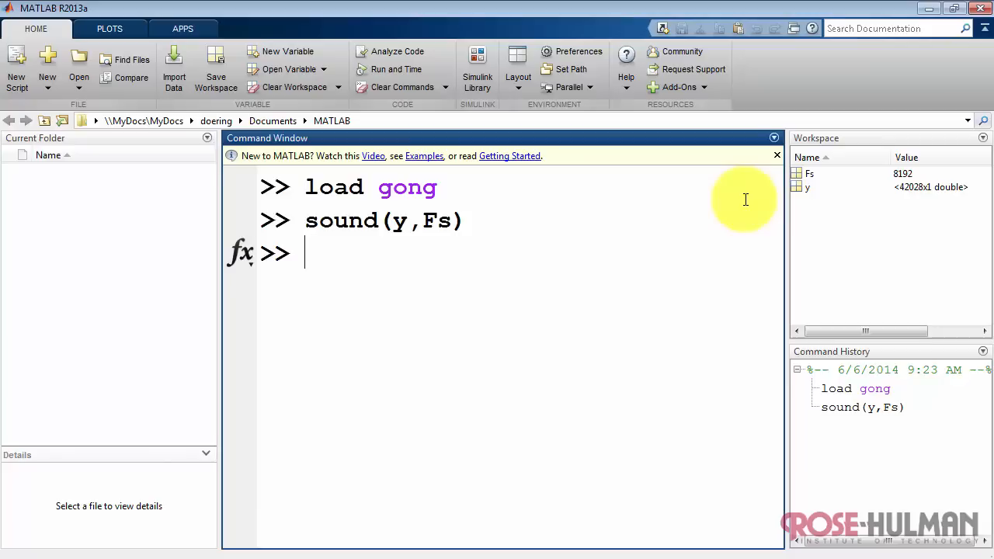
Step: Attempt audiowrite('gong',y,Fs) without an extension and review the supported-extensions error
{"action": "type", "text": "audio"}
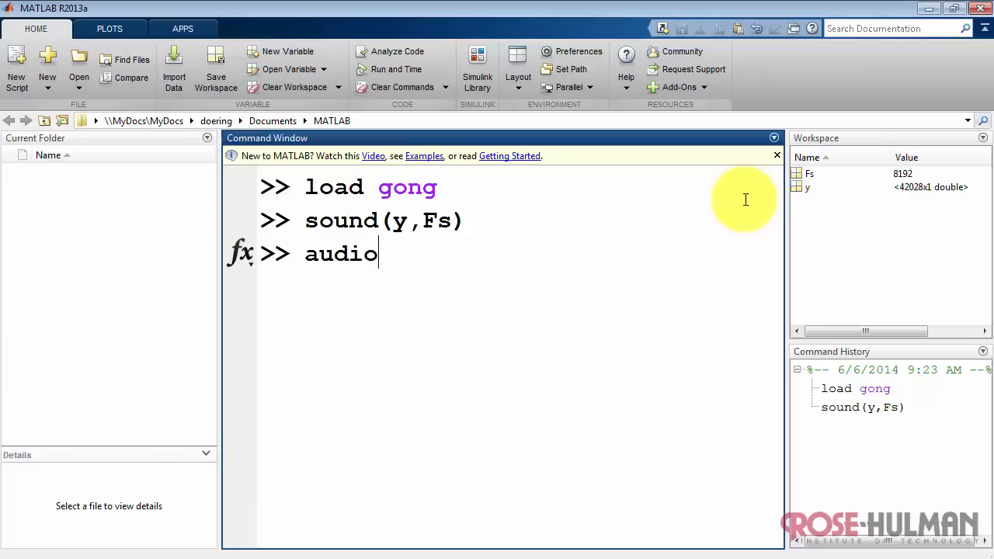
{"action": "type", "text": "write('"}
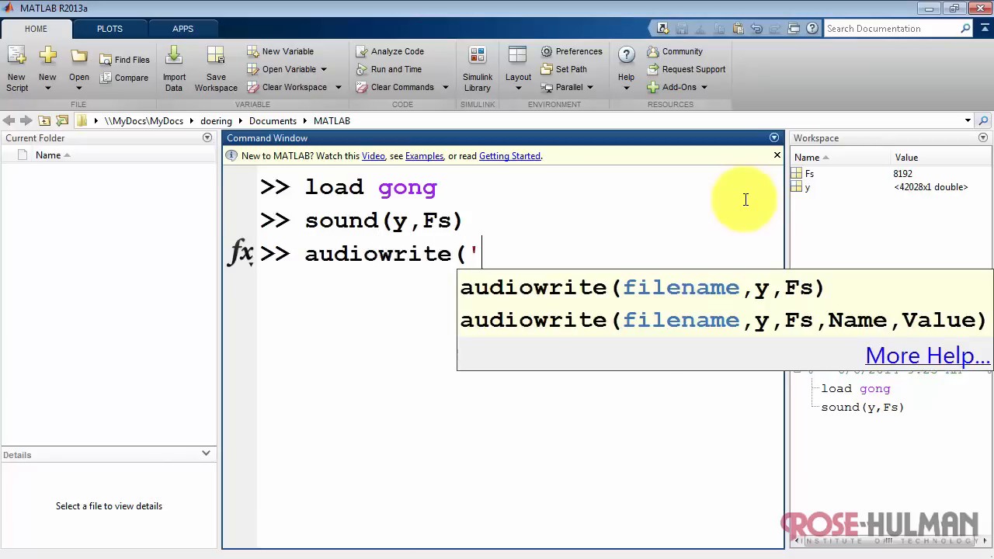
{"action": "type", "text": "gong"}
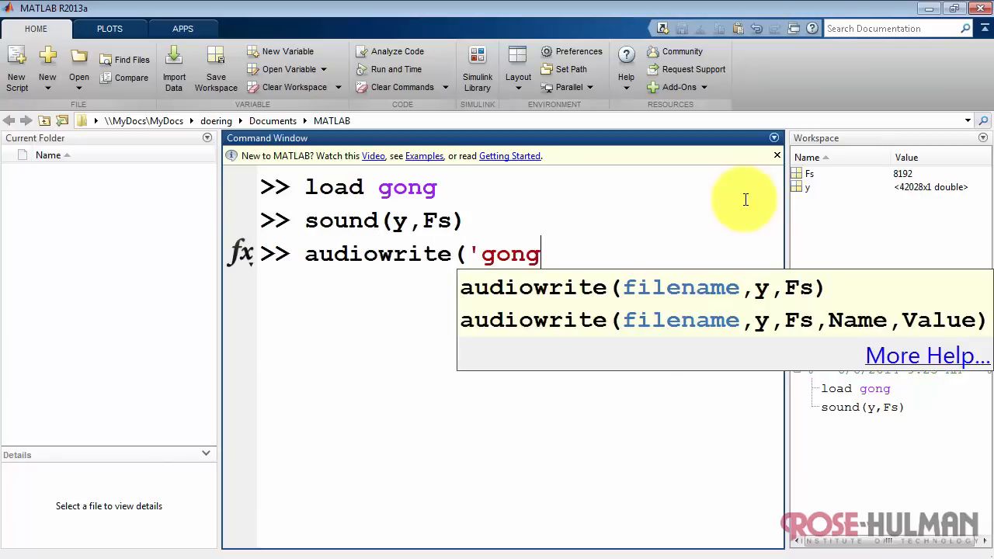
{"action": "type", "text": "',y"}
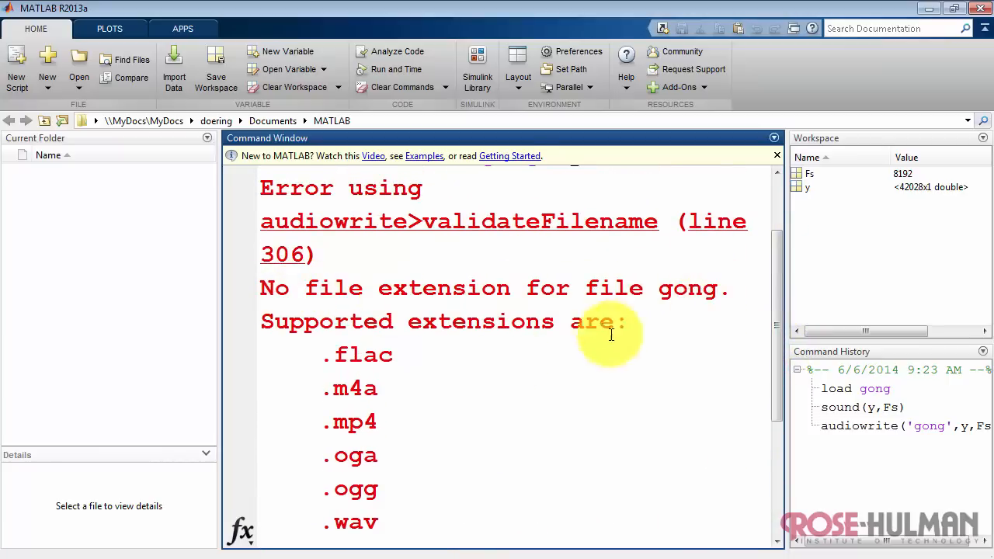
{"action": "mouse_move", "coordinate": [294, 509]}
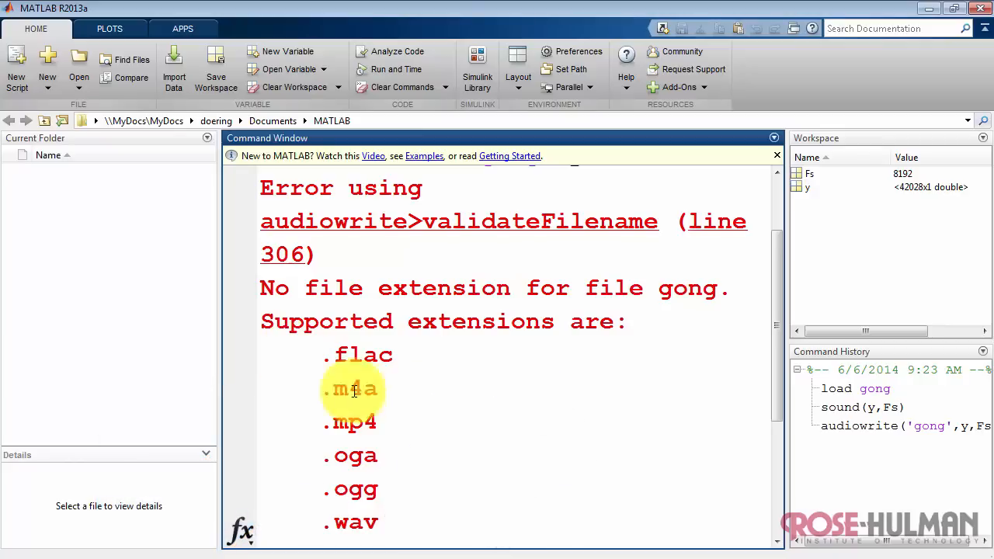
{"action": "scroll", "scroll_direction": "down", "scroll_amount": 3}
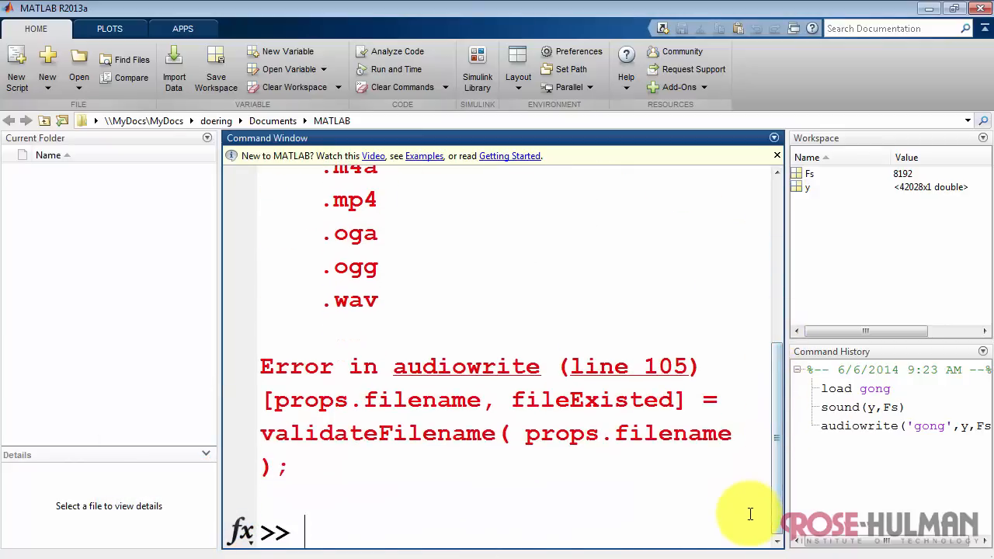
{"action": "mouse_move", "coordinate": [717, 520]}
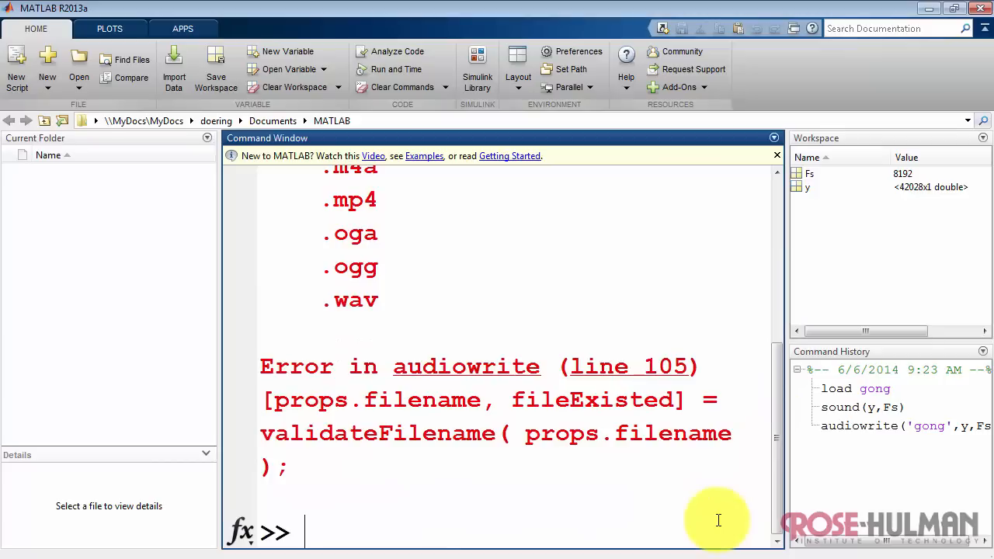
Step: Write gong.wav, check max(abs(y)), then normalize y to peak 1 and rewrite it
{"action": "type", "text": "audiowrite('gong',y,Fs)"}
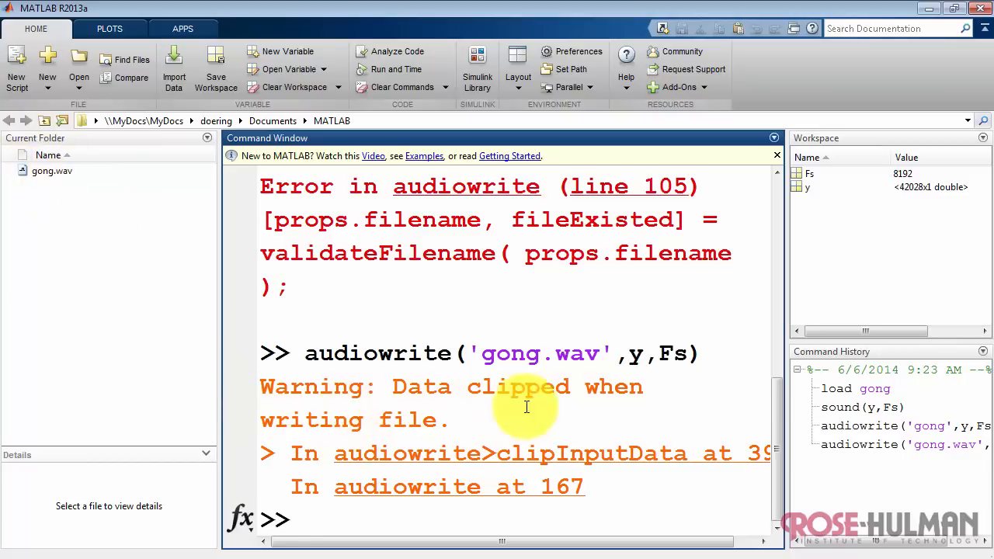
{"action": "mouse_move", "coordinate": [722, 505]}
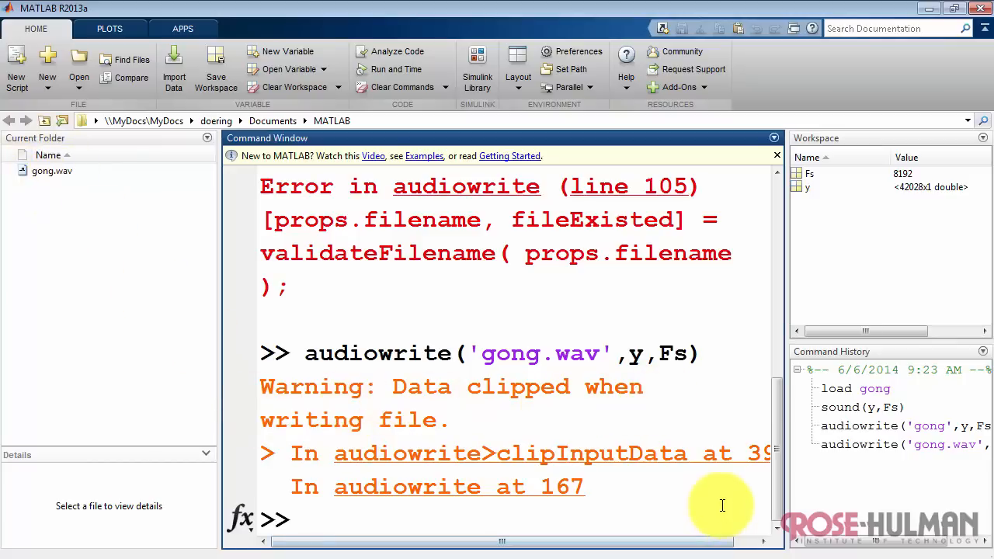
{"action": "type", "text": "max(abs(y"}
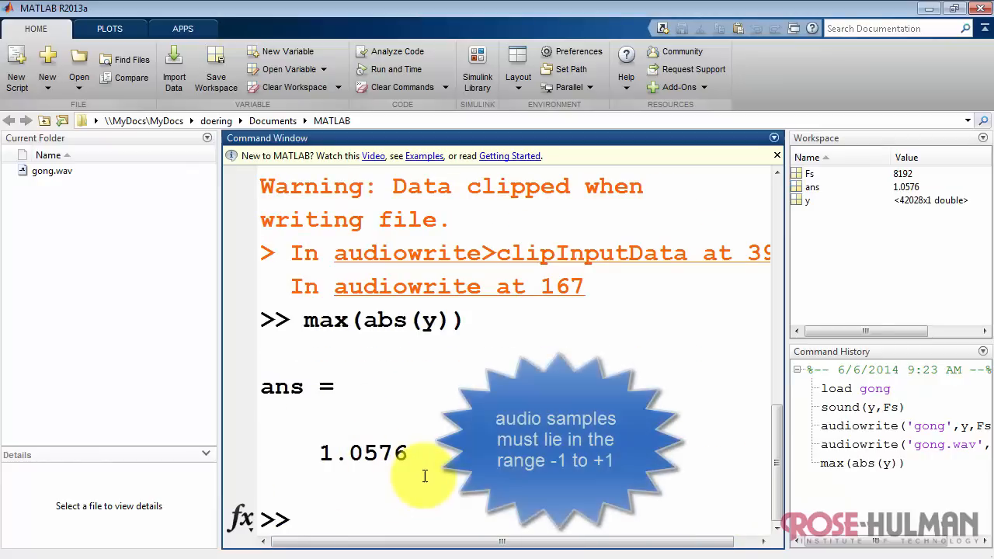
{"action": "mouse_move", "coordinate": [733, 513]}
{"action": "type", "text": "y ="}
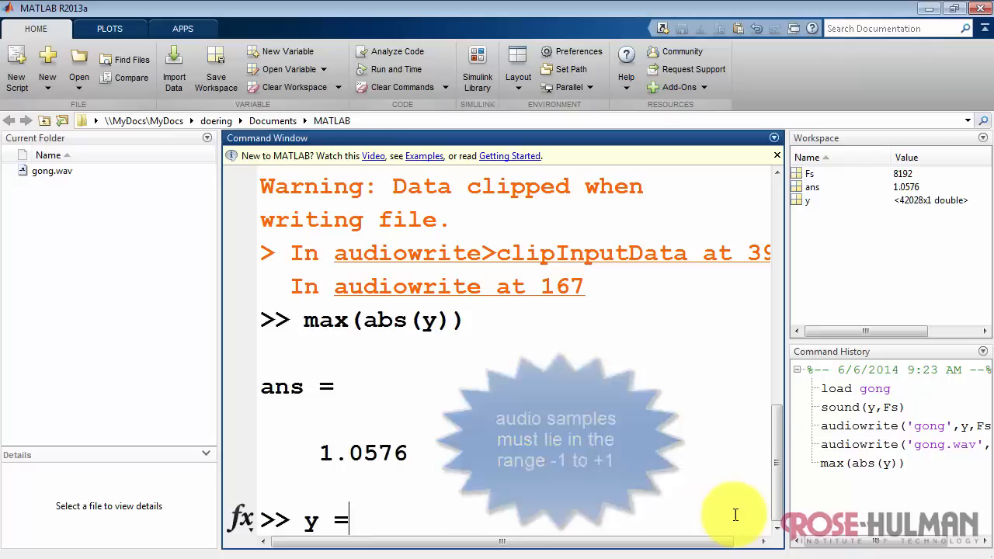
{"action": "type", "text": "y"}
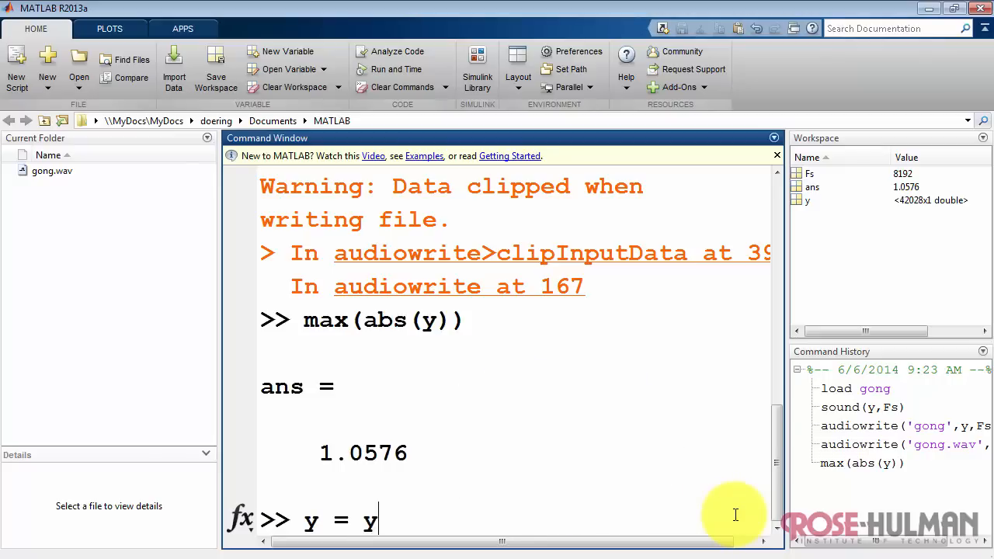
{"action": "type", "text": "/ max(abs(y));"}
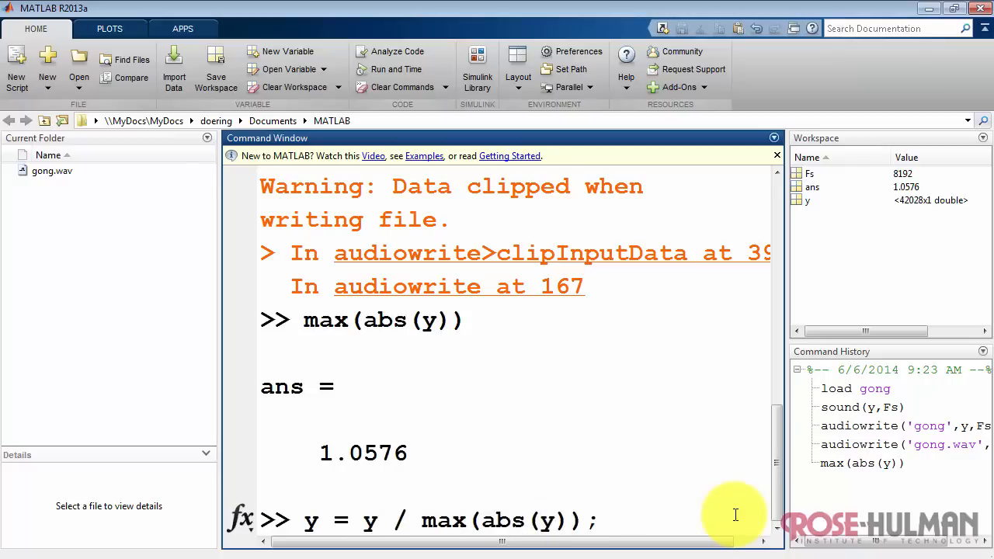
{"action": "key", "text": "enter"}
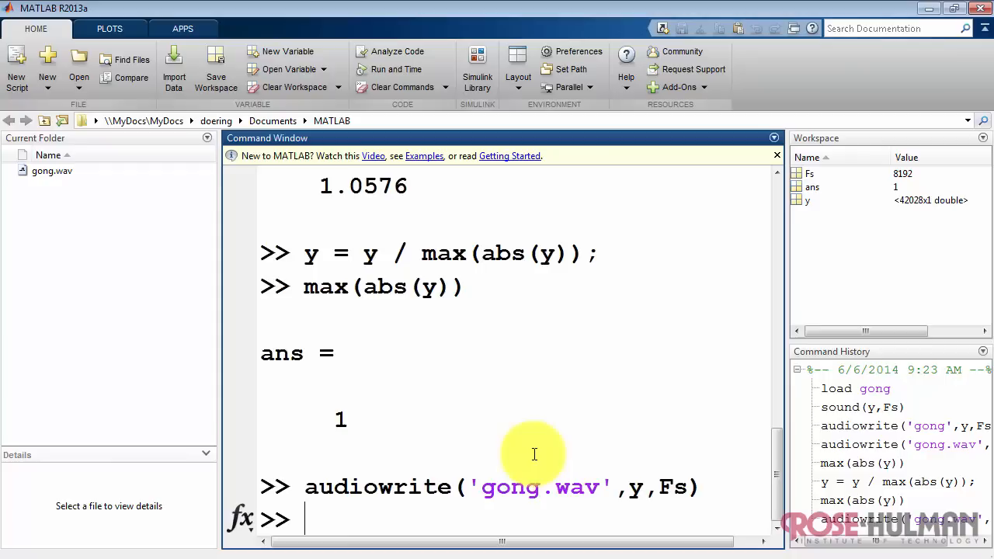
{"action": "mouse_move", "coordinate": [742, 516]}
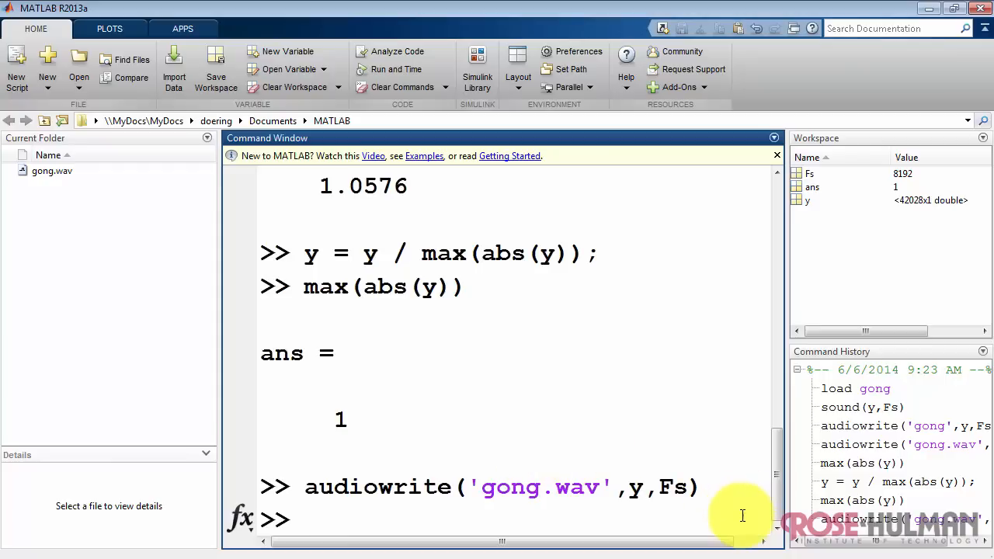
Step: Save y as gong.flac, then attempt gong.m4a, which fails on the 8192 Hz sample rate
{"action": "type", "text": "audiowrite('gong.wav',y,Fs)"}
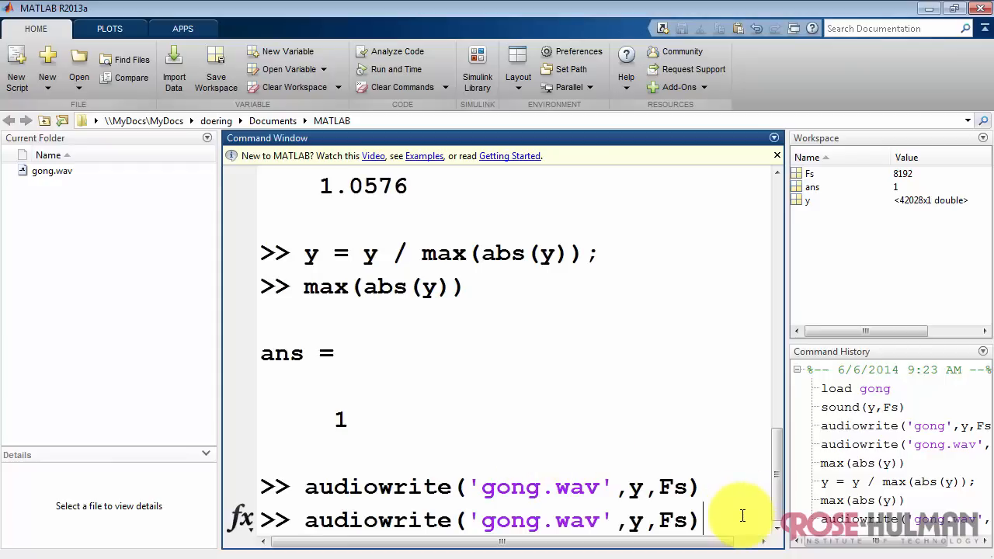
{"action": "type", "text": "flac"}
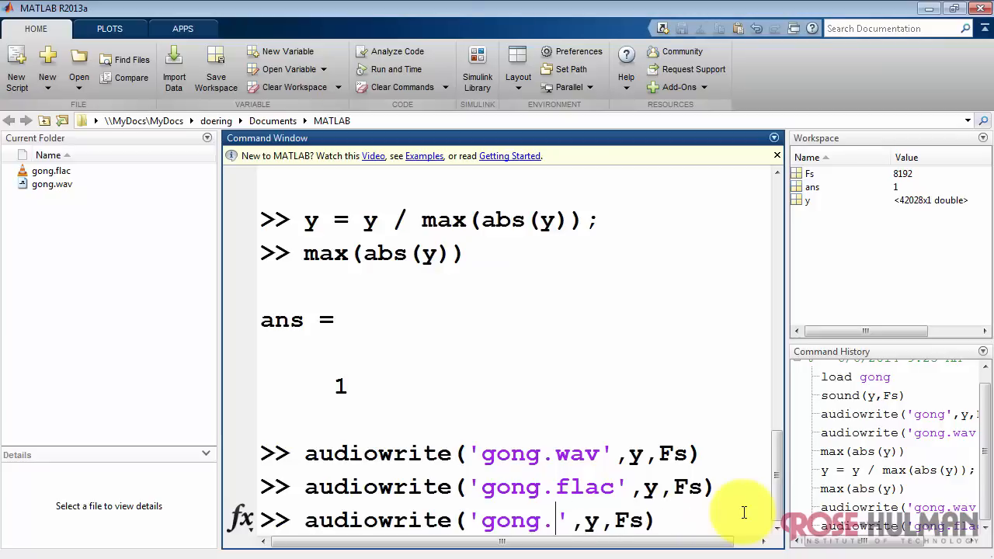
{"action": "type", "text": "m"}
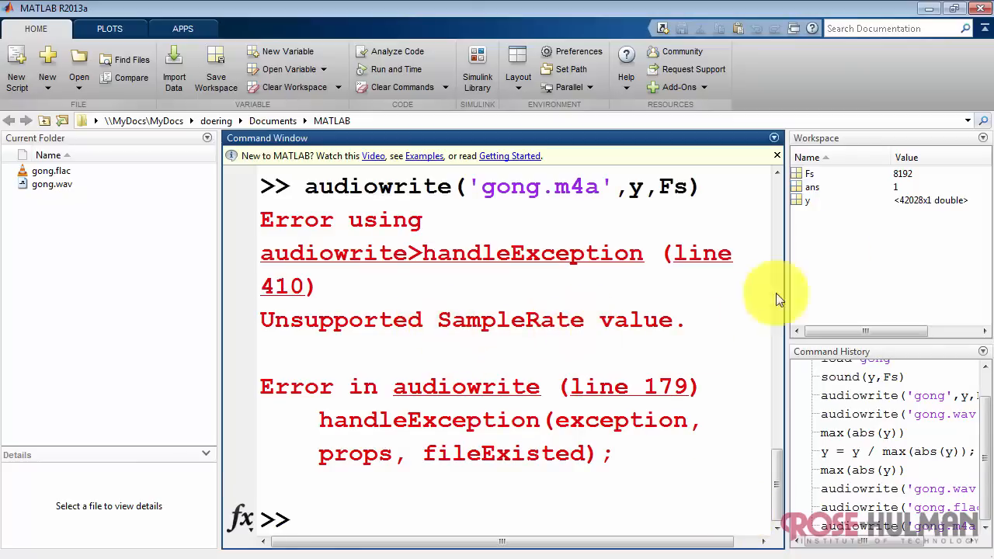
{"action": "mouse_move", "coordinate": [909, 225]}
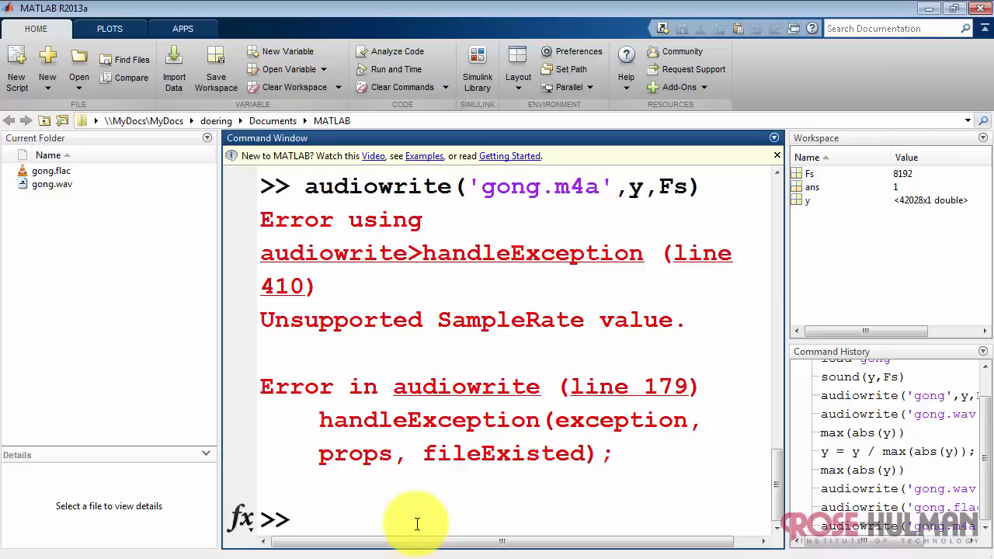
Step: Resample y from Fs to 44100 Hz with y = resample(y, 44100, Fs)
{"action": "type", "text": "y = resample(y"}
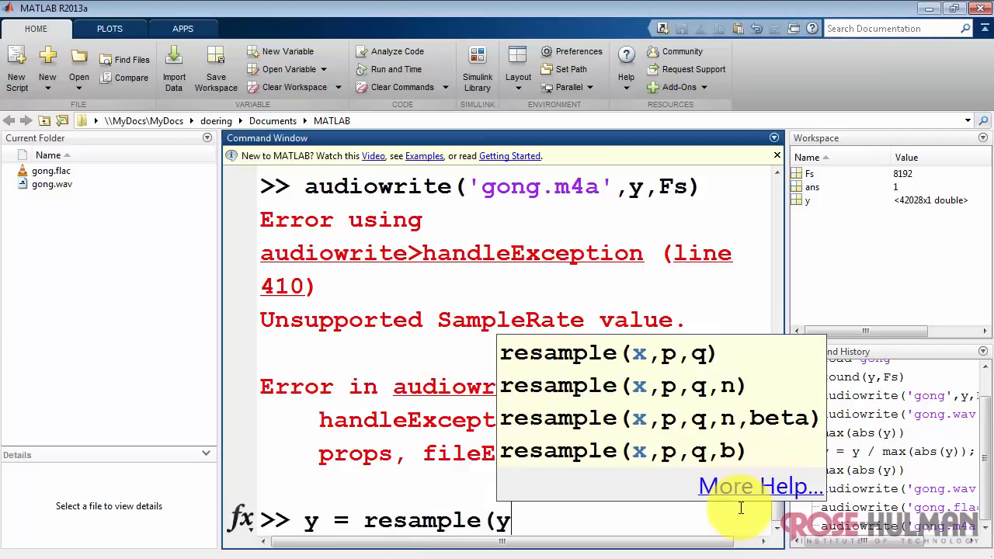
{"action": "type", "text": ","}
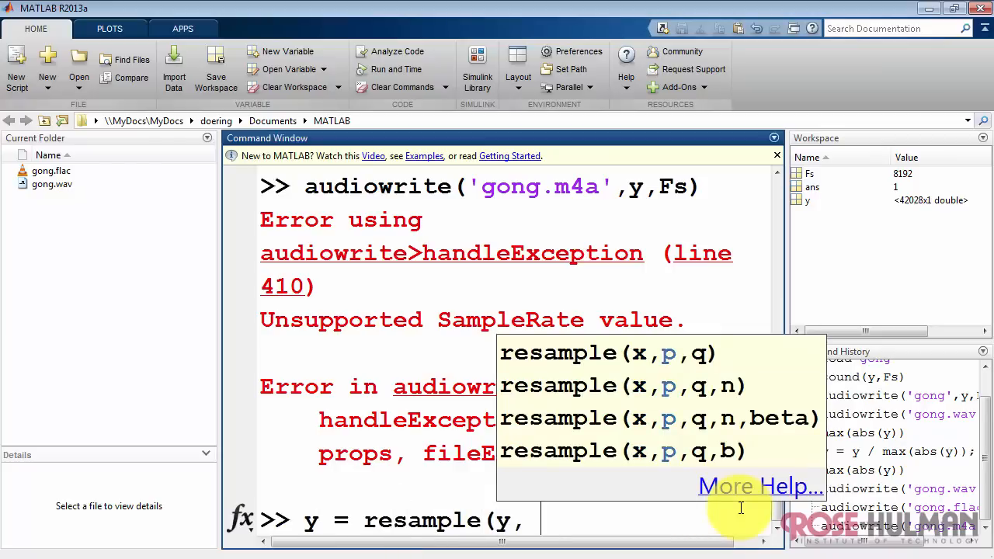
{"action": "type", "text": "44100"}
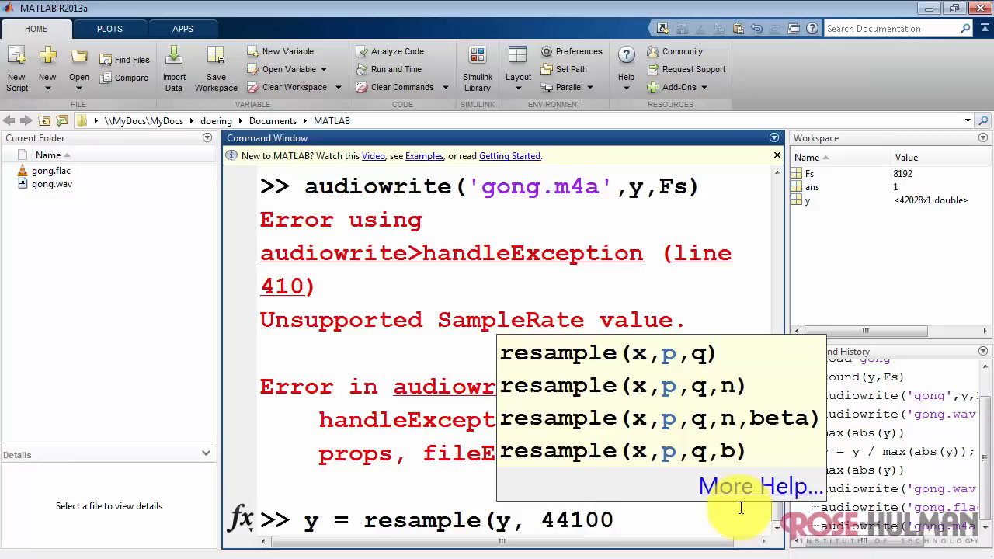
{"action": "type", "text": ","}
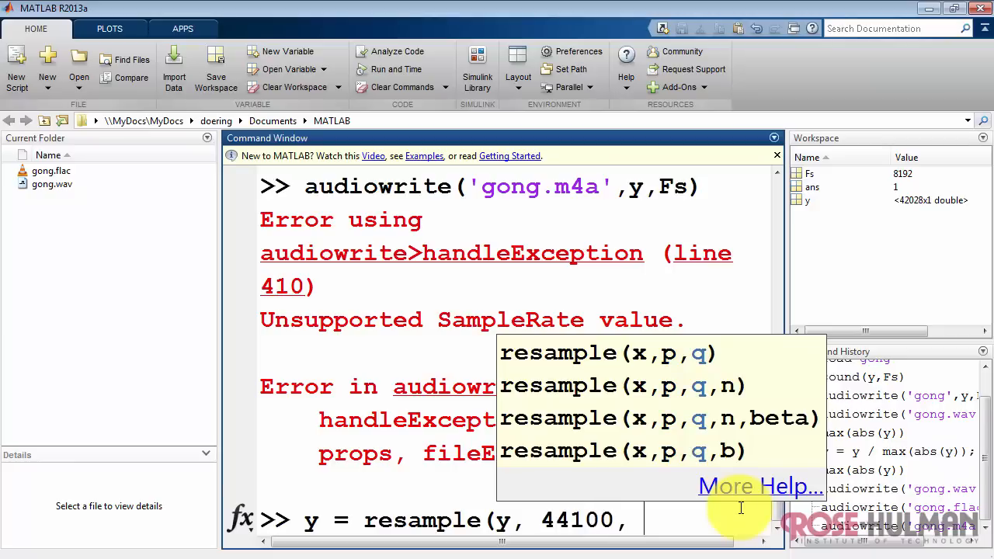
{"action": "type", "text": "Fs);"}
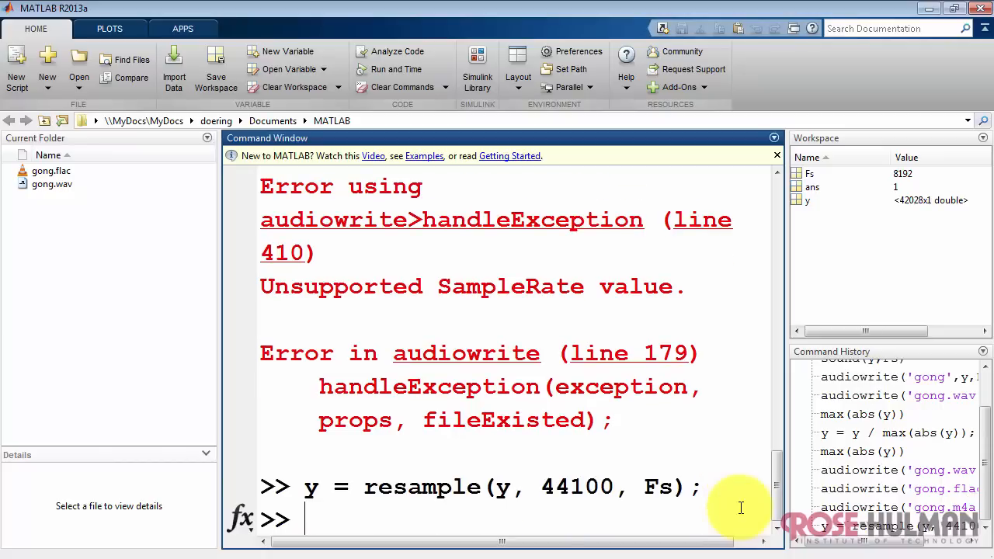
Step: Play the resampled clip with sound(y,44100) and set Fs = 44100
{"action": "type", "text": "sound"}
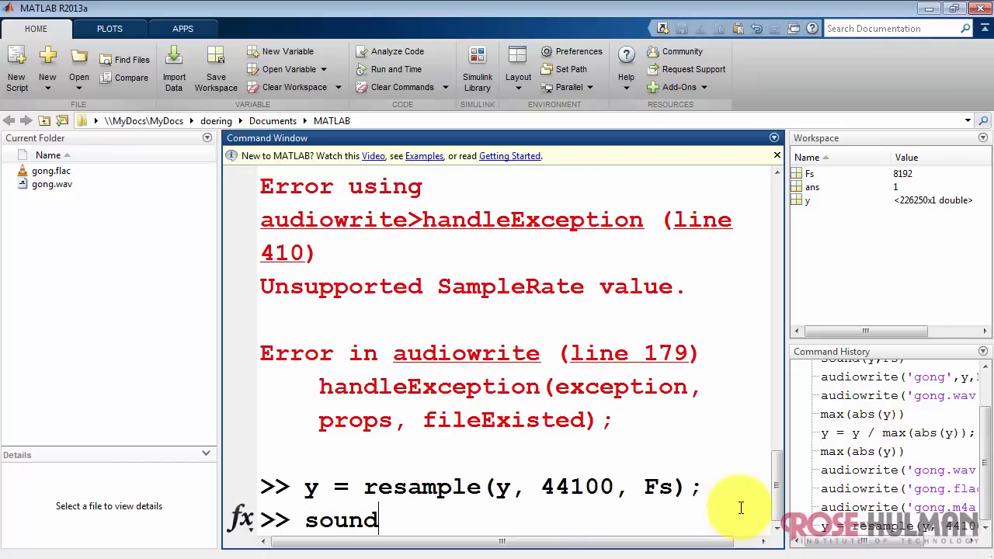
{"action": "type", "text": "(y,44100"}
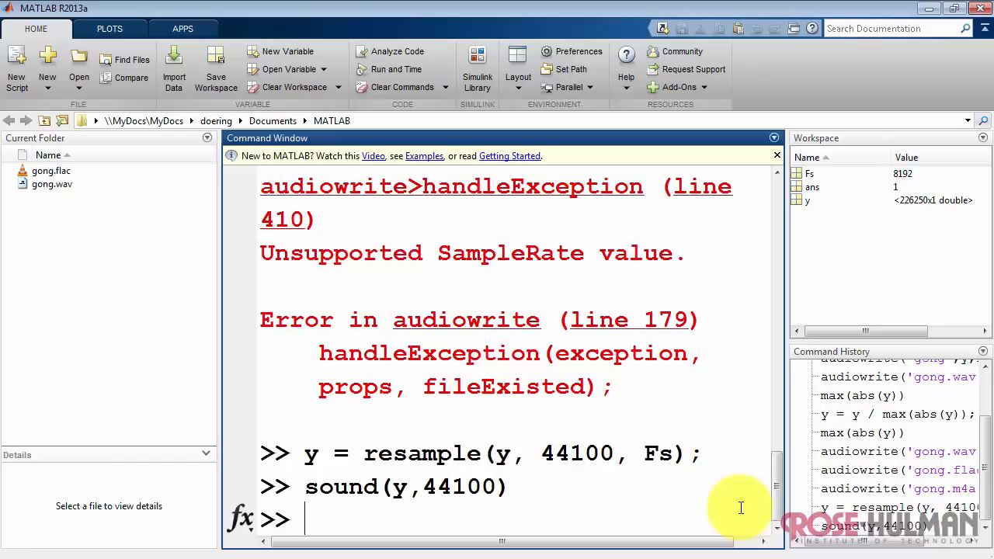
{"action": "type", "text": "Fs"}
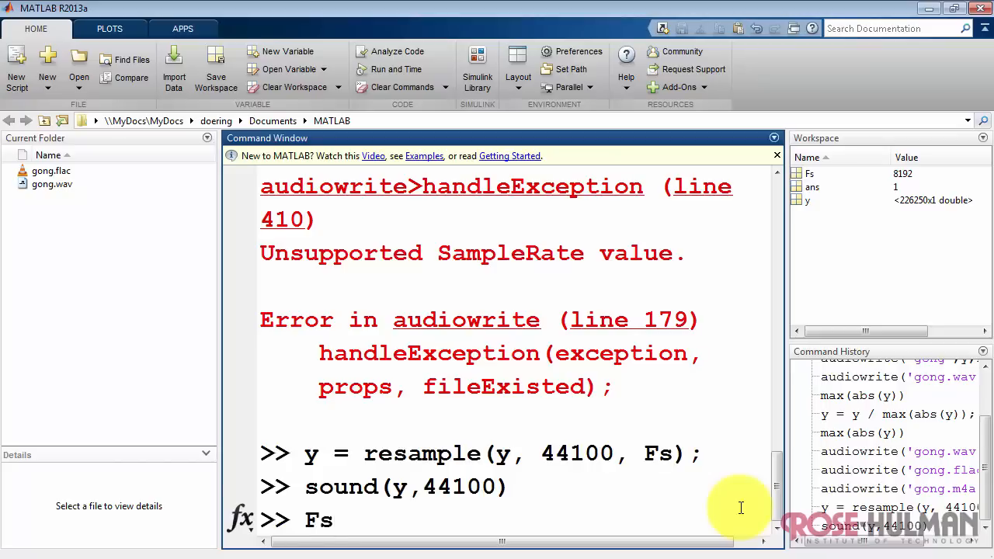
{"action": "type", "text": "=4410"}
{"action": "type", "text": "audiowrite('gong.m4a',y,Fs"}
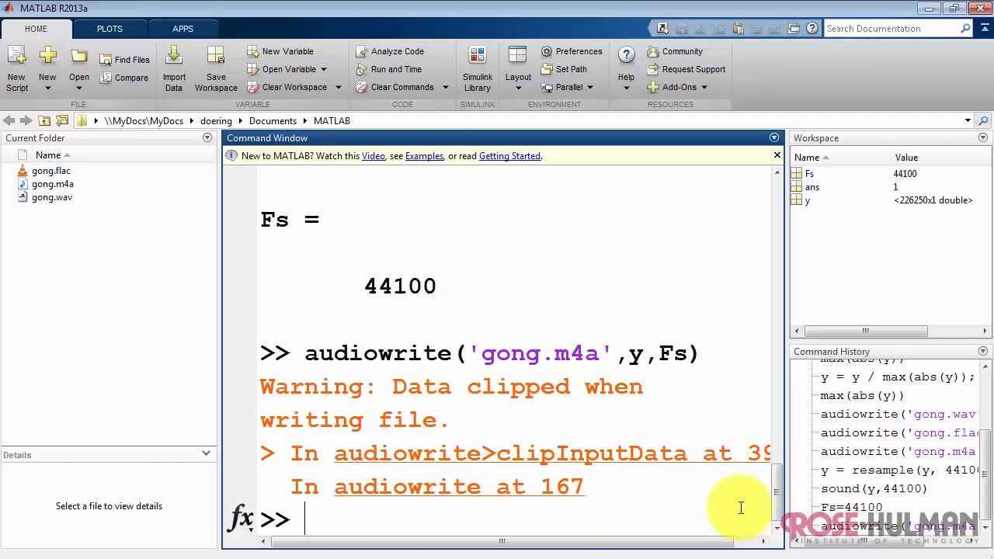
Step: Check the resampled peak, renormalize y to 1 and rewrite gong.m4a
{"action": "type", "text": "max(abs(y"}
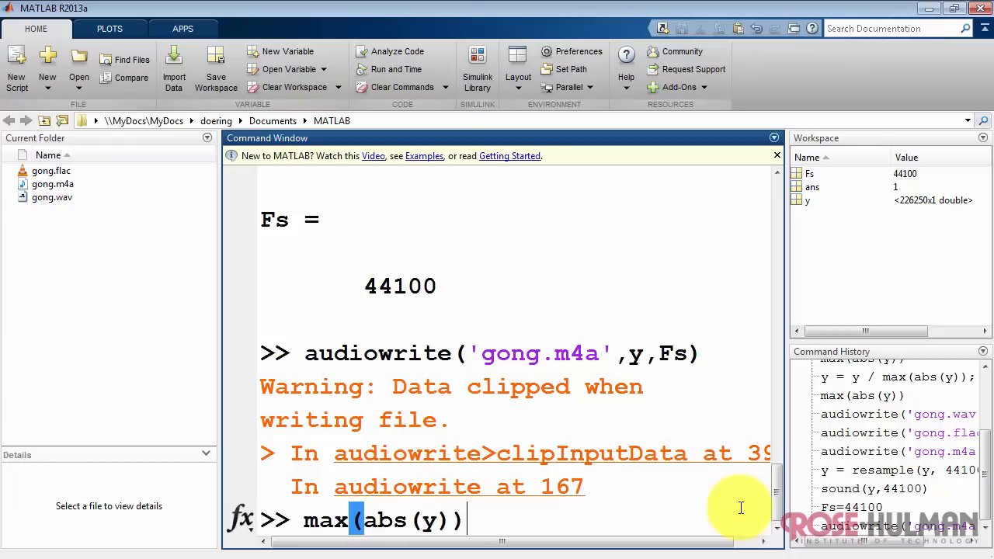
{"action": "key", "text": "enter"}
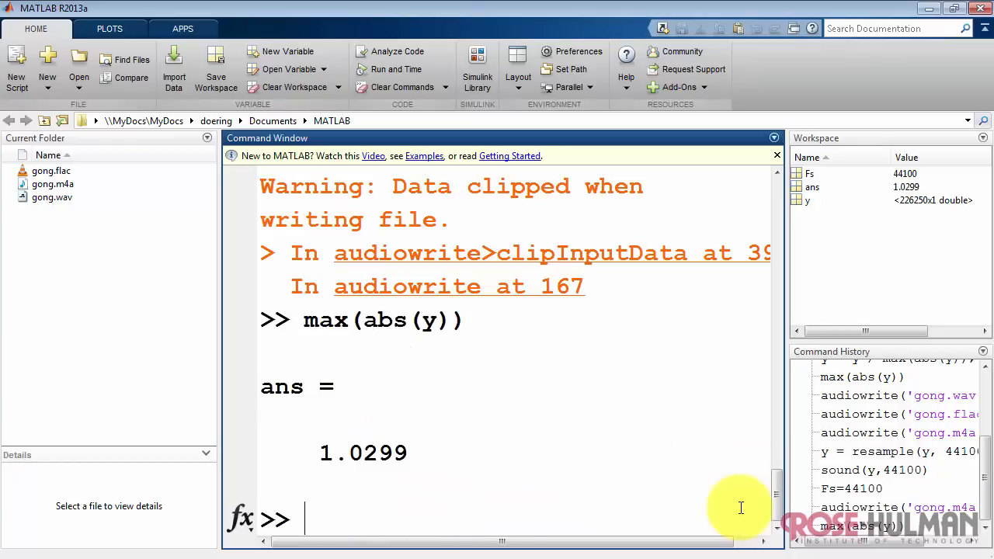
{"action": "type", "text": "y = y /"}
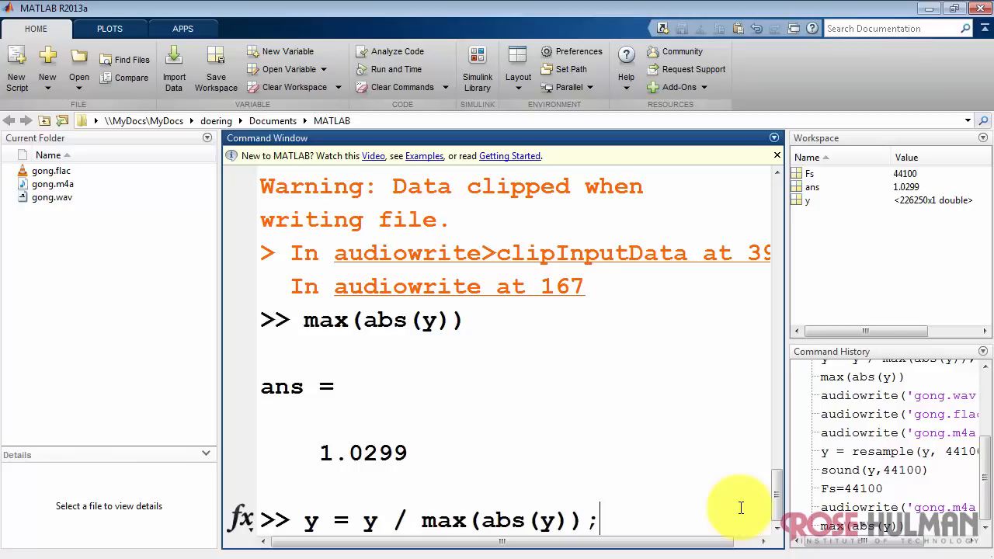
{"action": "type", "text": "max(abs(y))"}
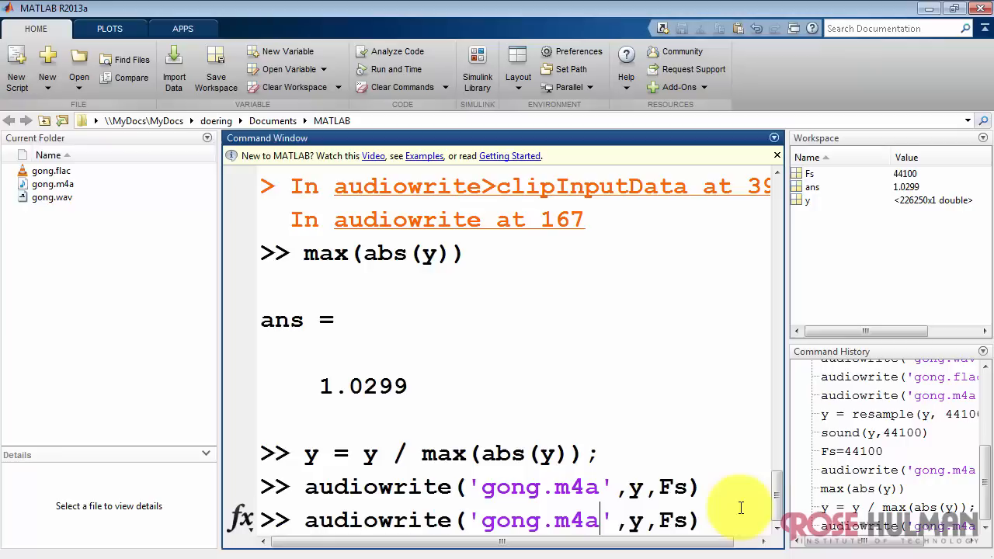
{"action": "key", "text": "enter"}
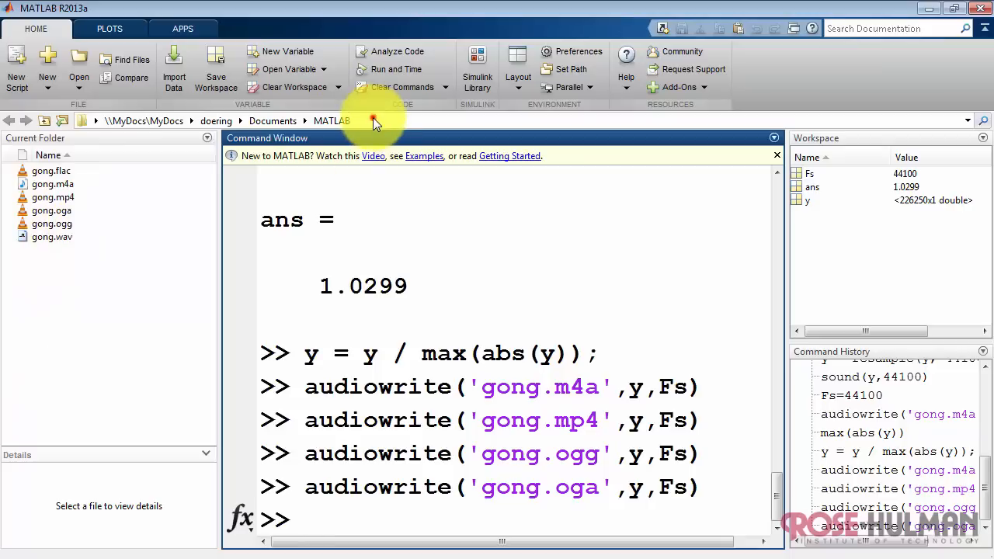
{"action": "left_click", "coordinate": [373, 121]}
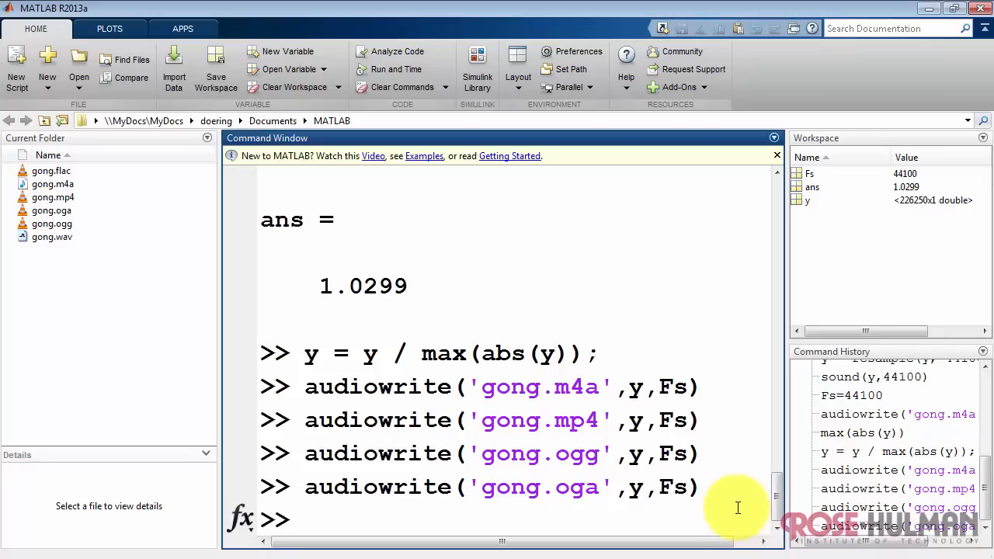
{"action": "type", "text": "help"}
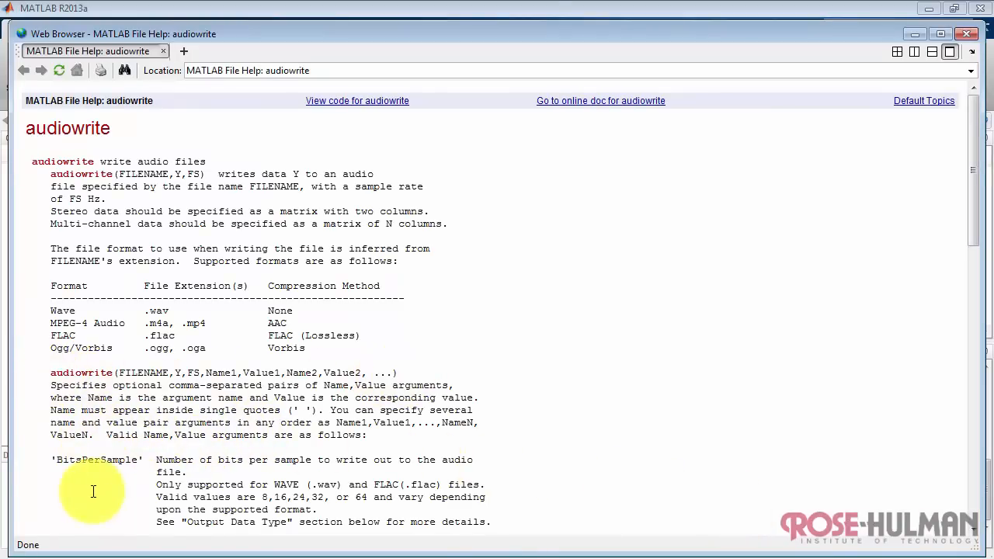
Step: Scroll the audiowrite help down to the BitsPerSample and BitRate options
{"action": "scroll", "scroll_direction": "down", "scroll_amount": 3}
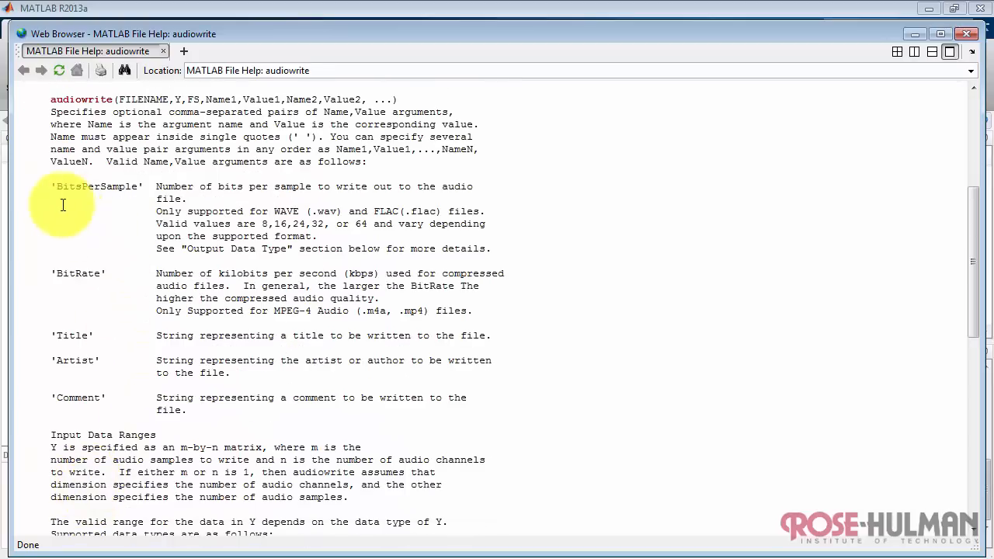
{"action": "mouse_move", "coordinate": [64, 295]}
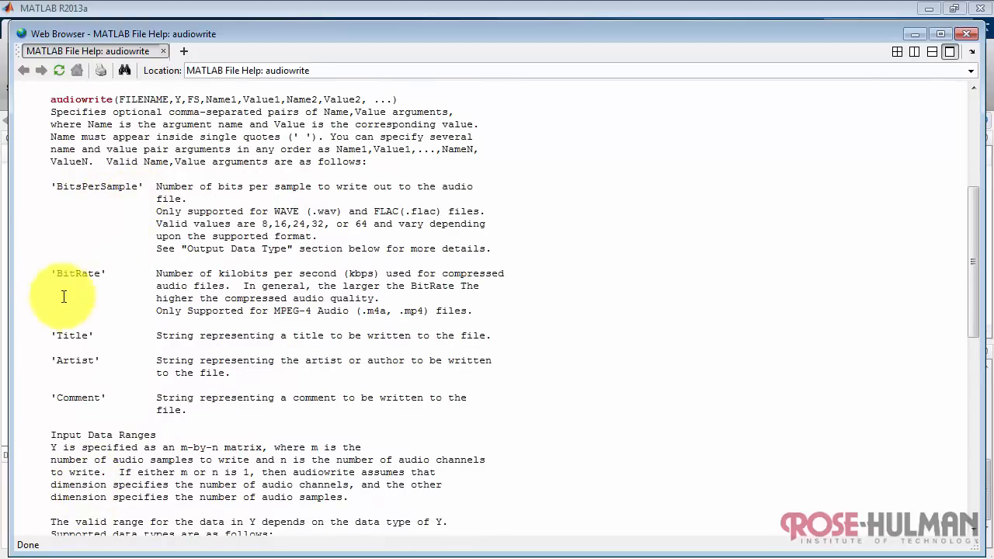
{"action": "mouse_move", "coordinate": [459, 324]}
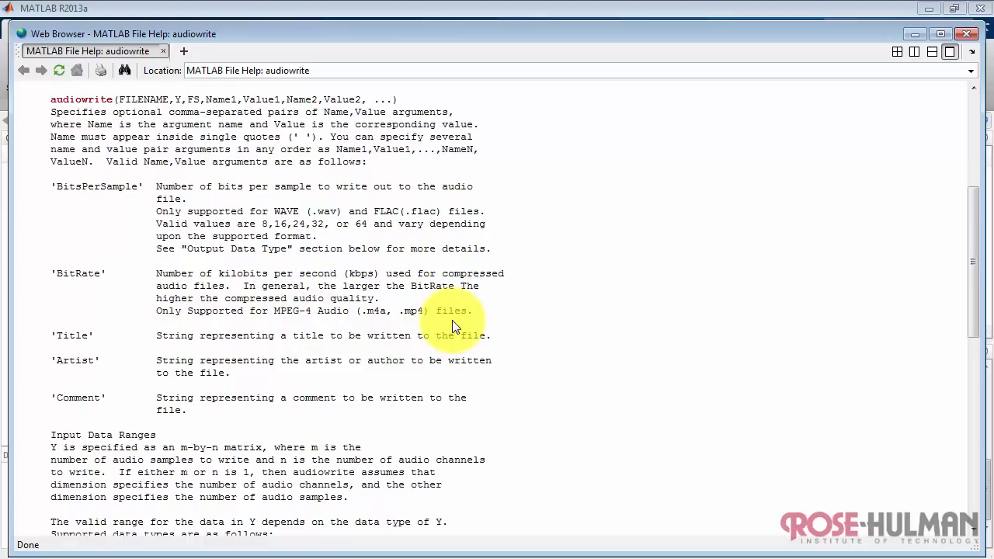
{"action": "scroll", "scroll_direction": "down", "scroll_amount": 3}
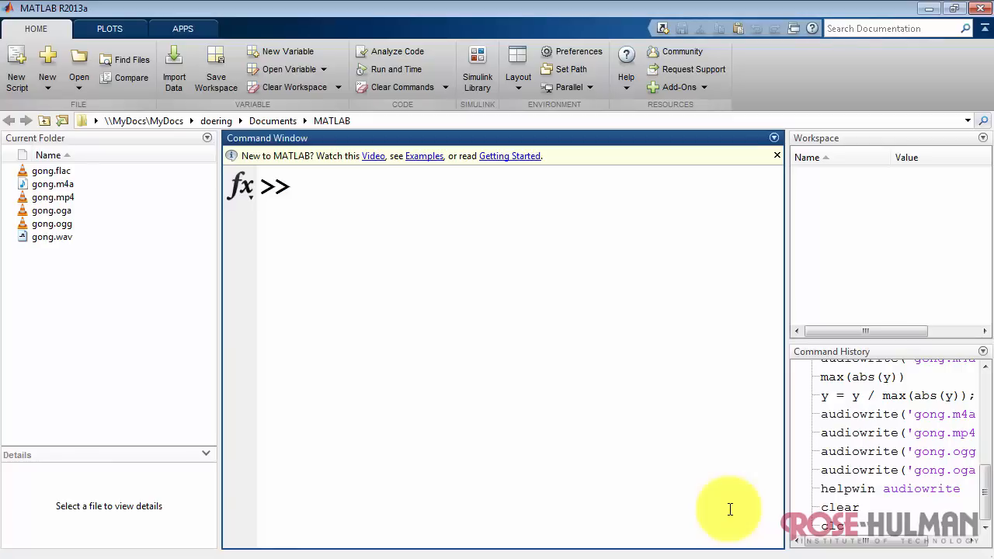
Step: Run audioinfo('gong.flac') and review its FLAC, mono, 8192 Hz, 16-bit details
{"action": "type", "text": "audioinfo('"}
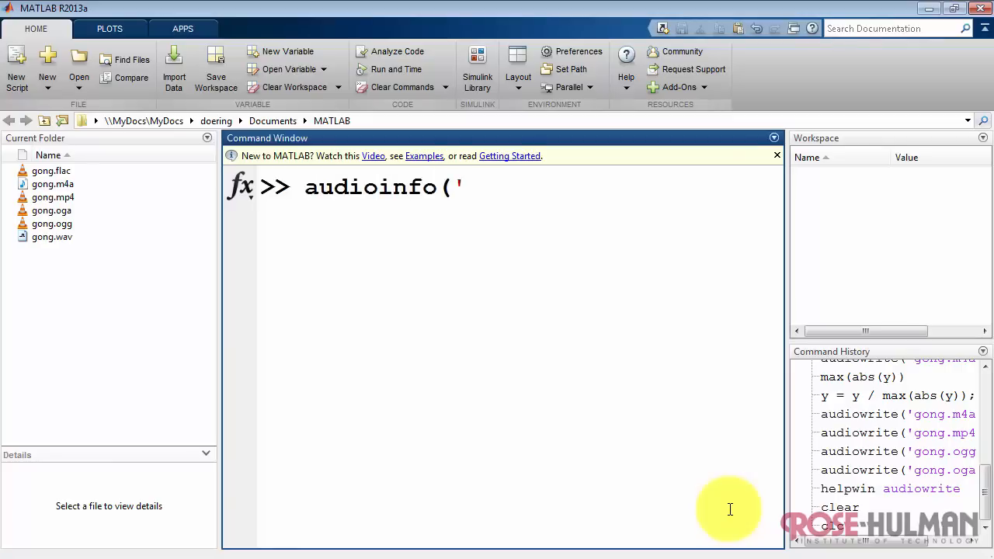
{"action": "mouse_move", "coordinate": [341, 211]}
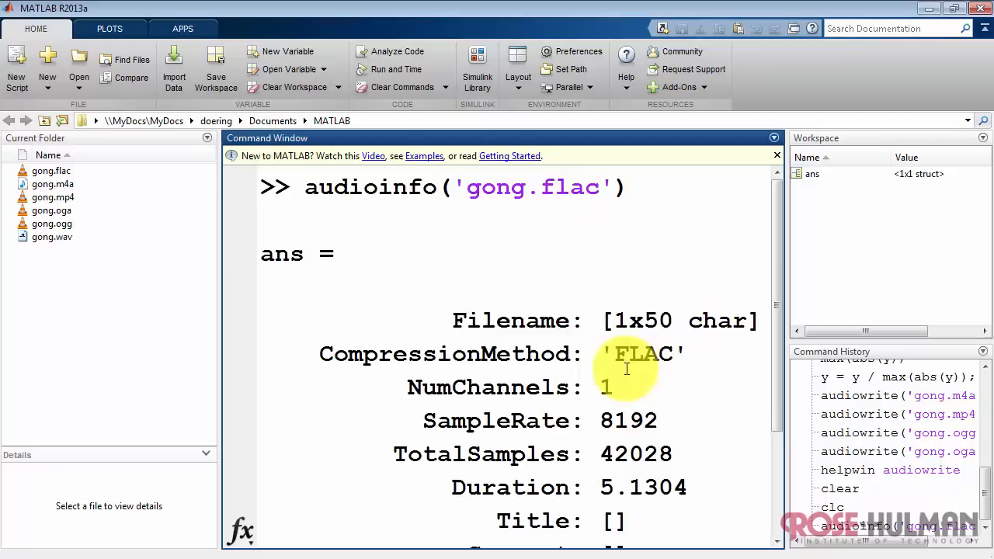
{"action": "scroll", "scroll_direction": "down", "scroll_amount": 3}
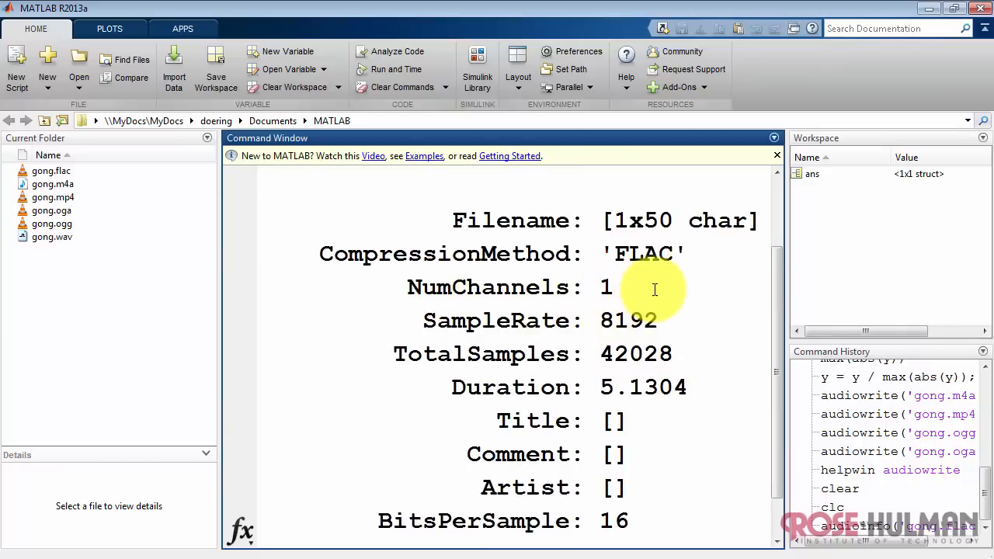
{"action": "mouse_move", "coordinate": [705, 330]}
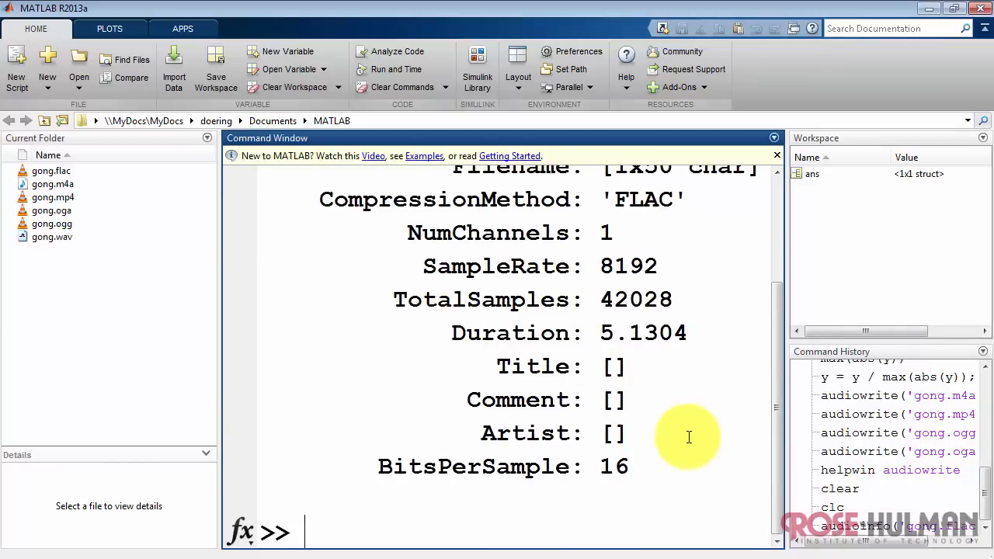
Step: Read gong.flac into [f, Fs] with audioread and begin sound(f,Fs)
{"action": "type", "text": "a"}
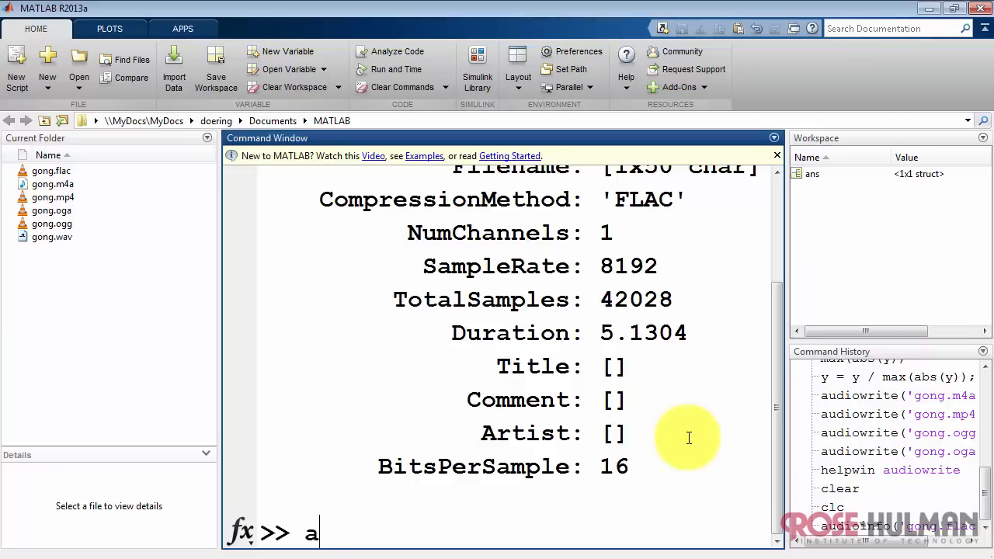
{"action": "type", "text": "udioread"}
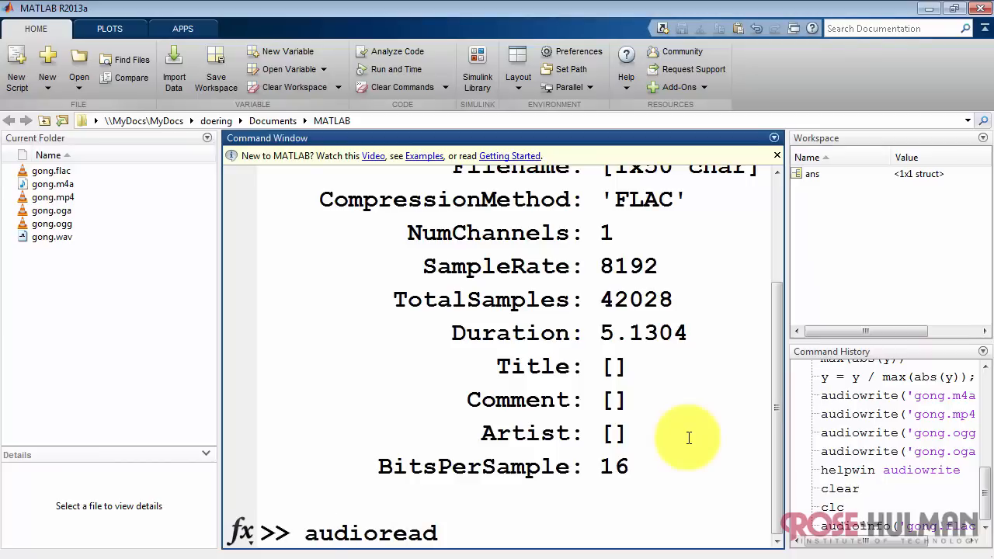
{"action": "type", "text": "("}
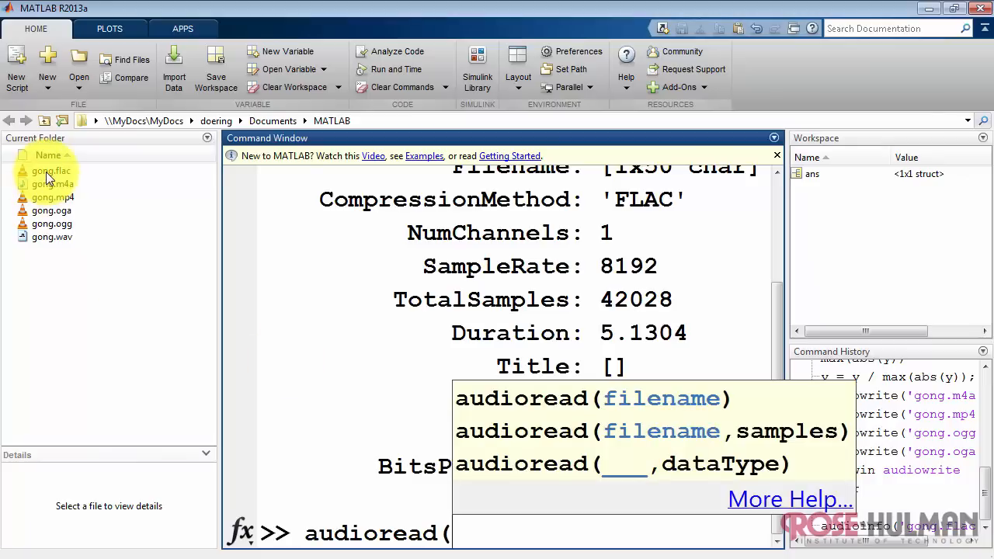
{"action": "type", "text": "'gong"}
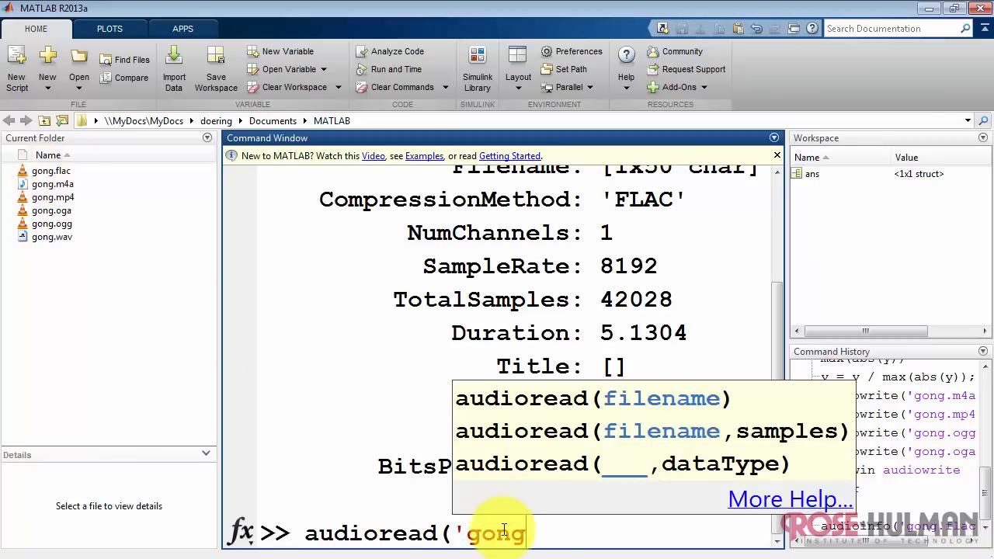
{"action": "type", "text": ".flac'"}
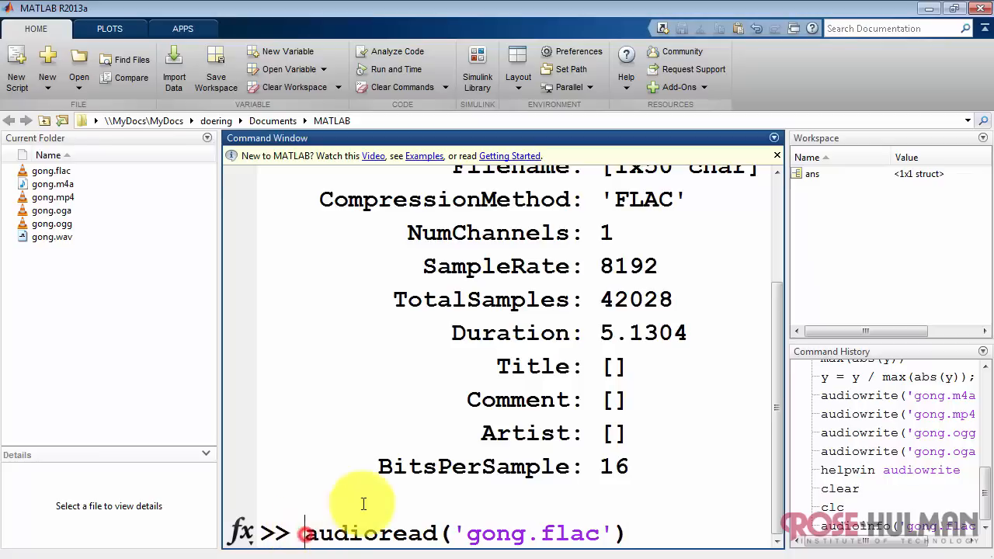
{"action": "type", "text": "[f"}
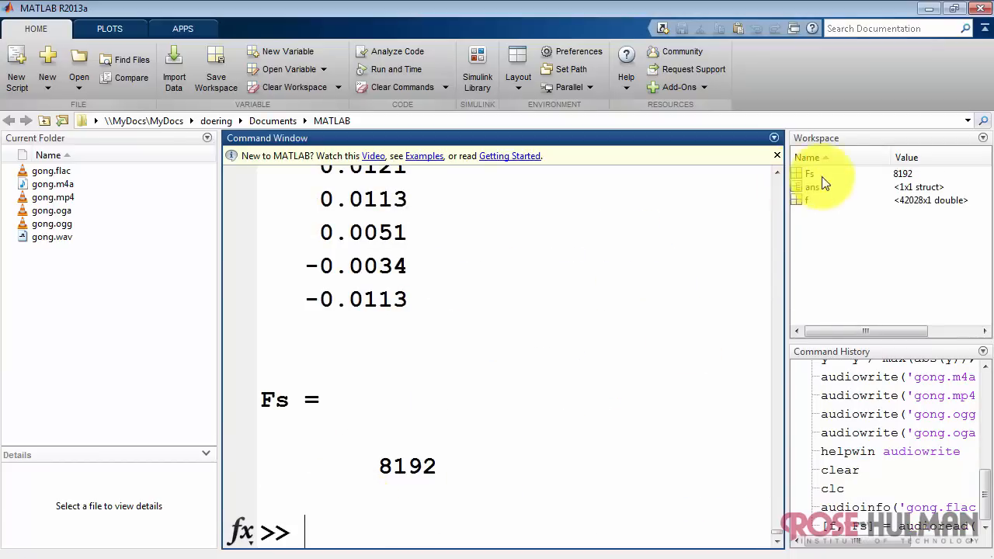
{"action": "mouse_move", "coordinate": [836, 233]}
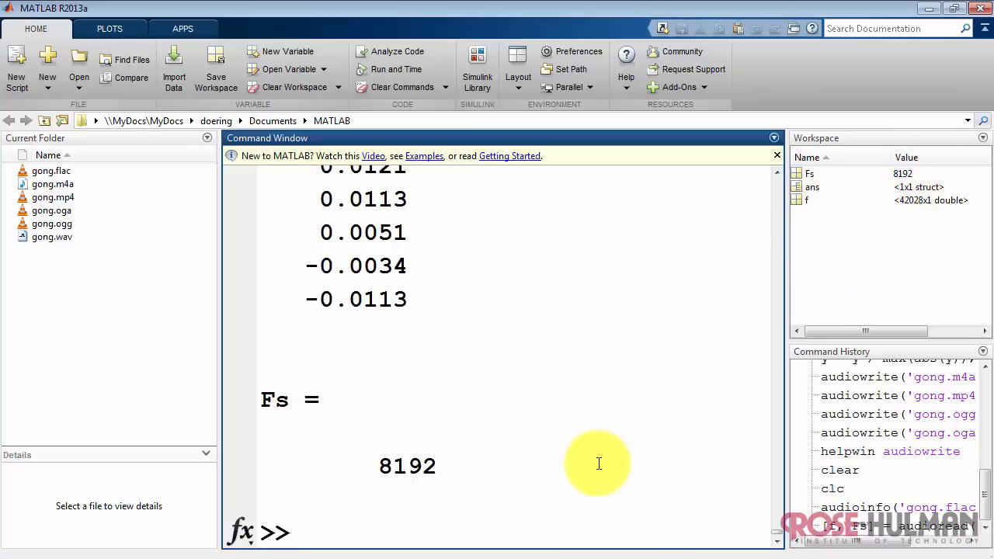
{"action": "type", "text": "sound(f,Fs"}
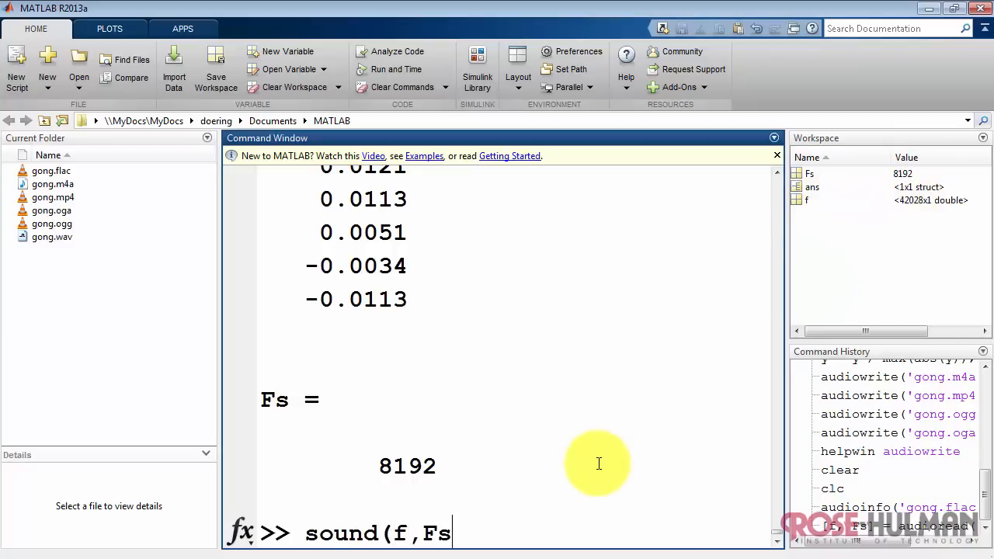